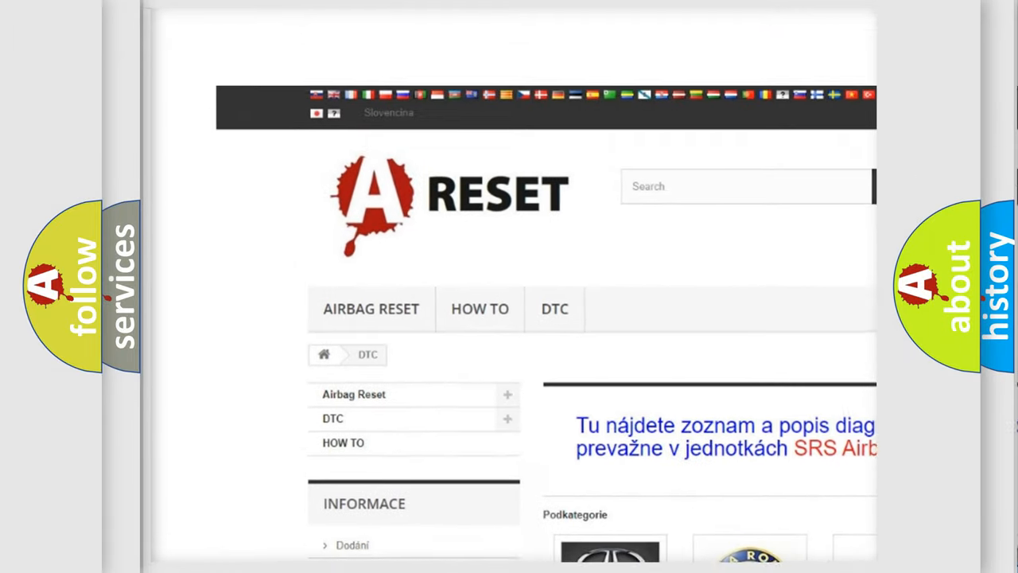
scroll("down", 3)
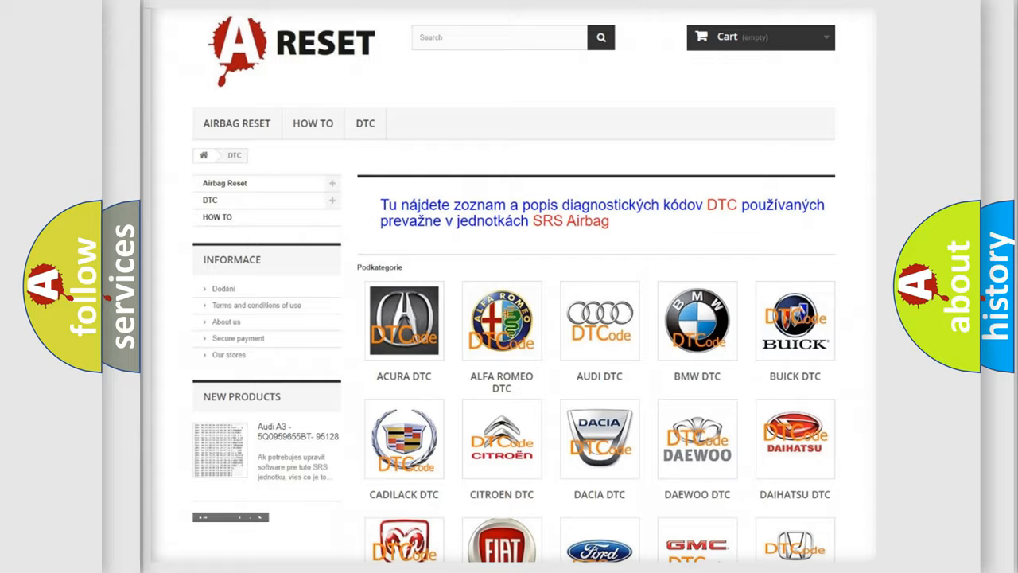
scroll("down", 3)
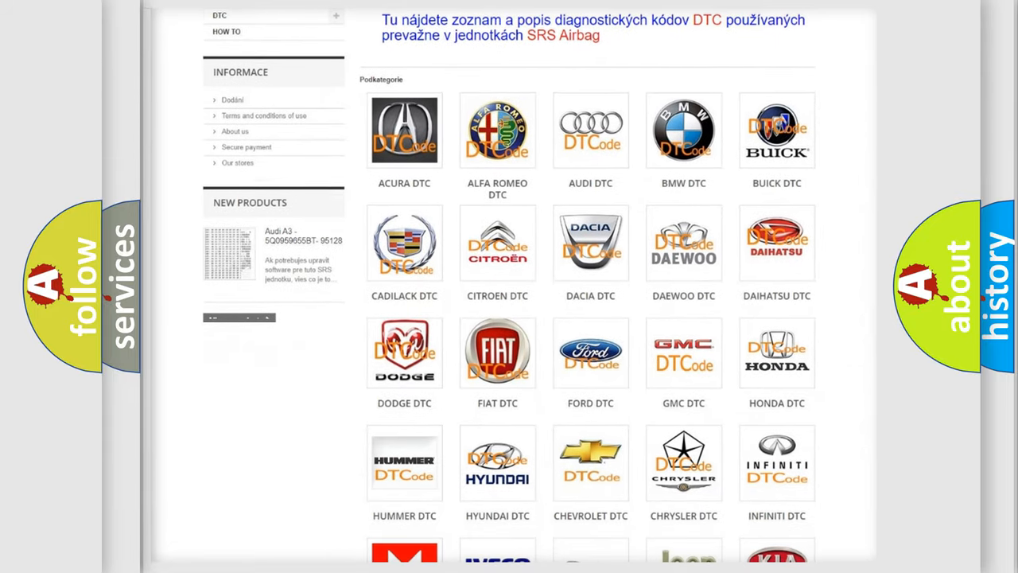